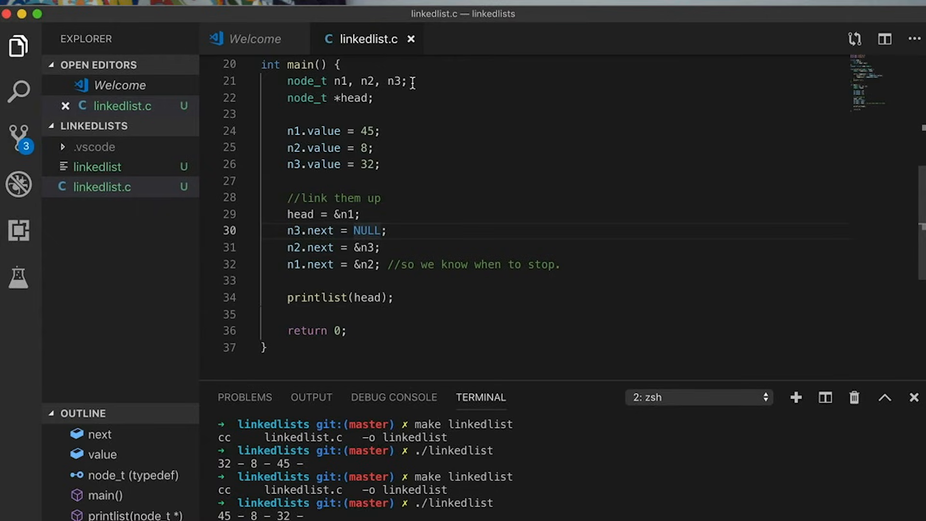
mouse_move(377, 81)
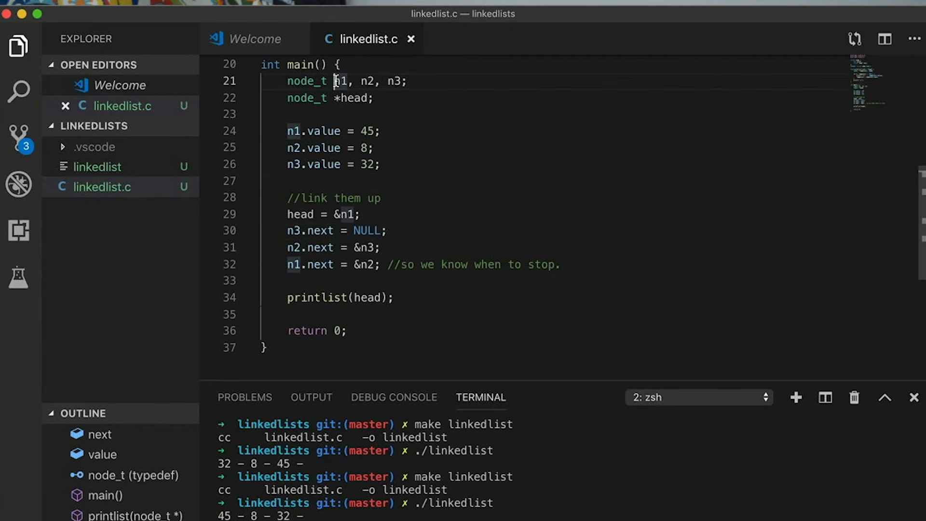
Step: Scroll down through main to view the malloc-allocated n1 with value 45
scroll(down, 3)
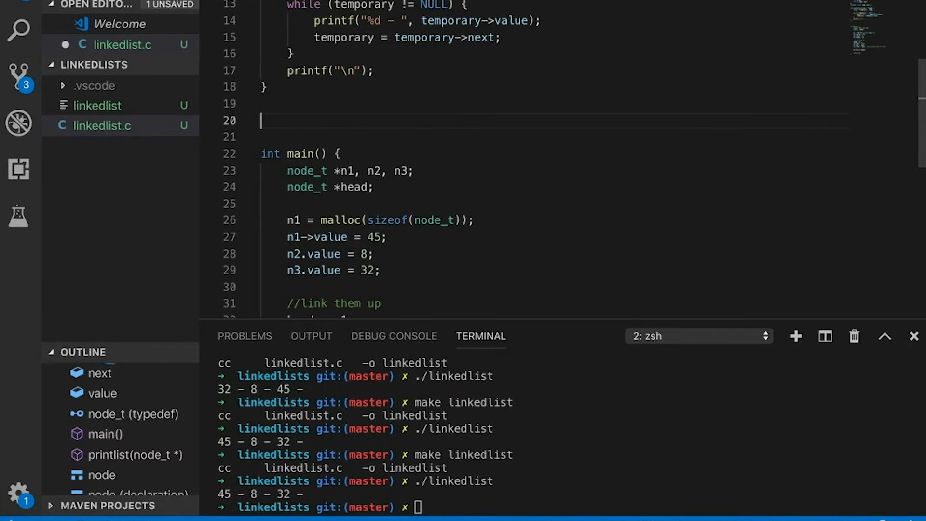
Step: Write create_new_node, which mallocs a node_t and sets value and next to NULL, then call create_new_node(32)
text(node_t)
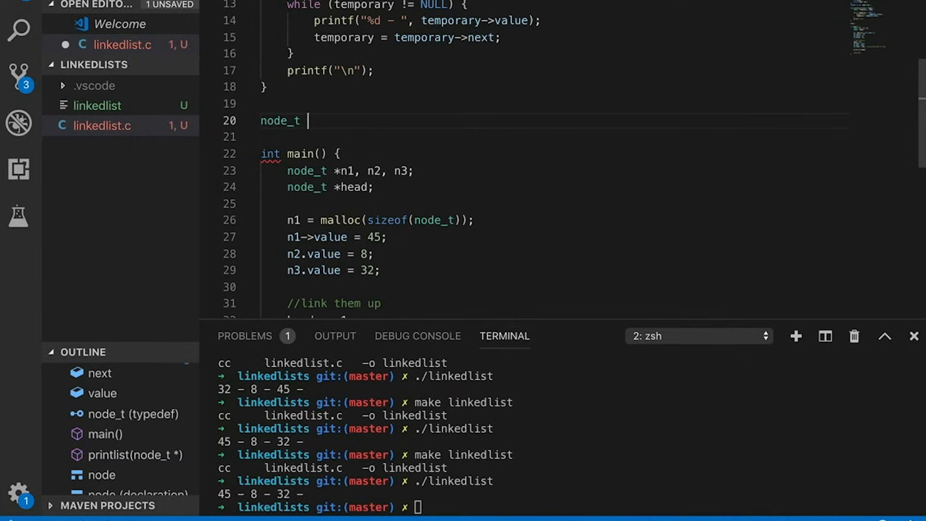
text(*)
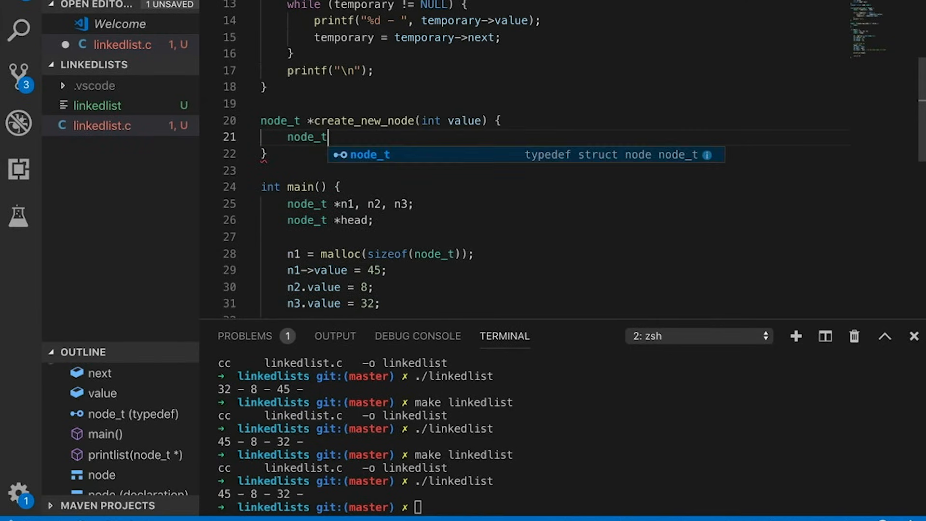
text(*result =)
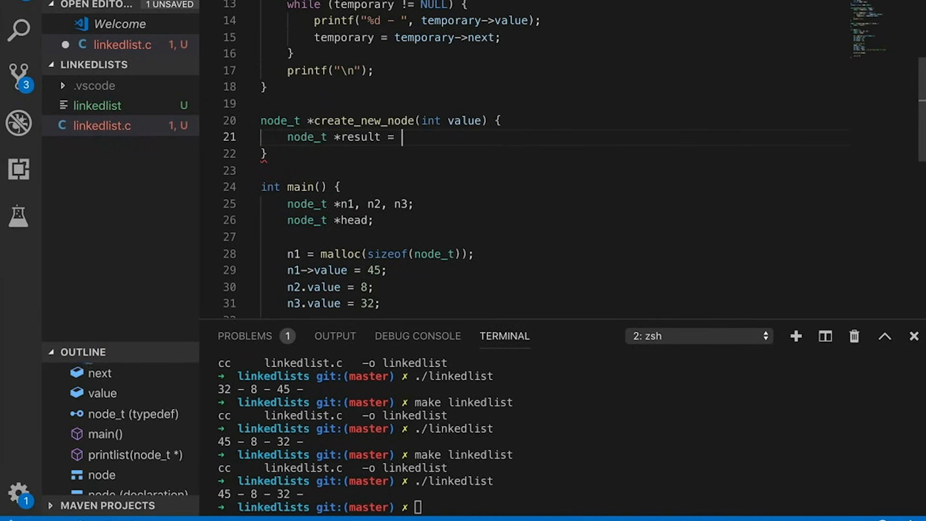
text(malloc(sizeof(node_t));)
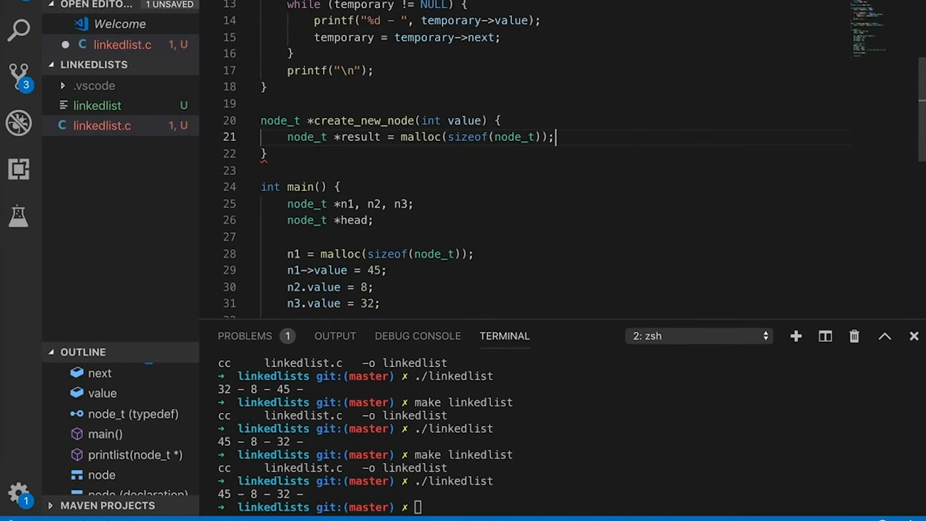
text(result->value = value;)
text(return result;)
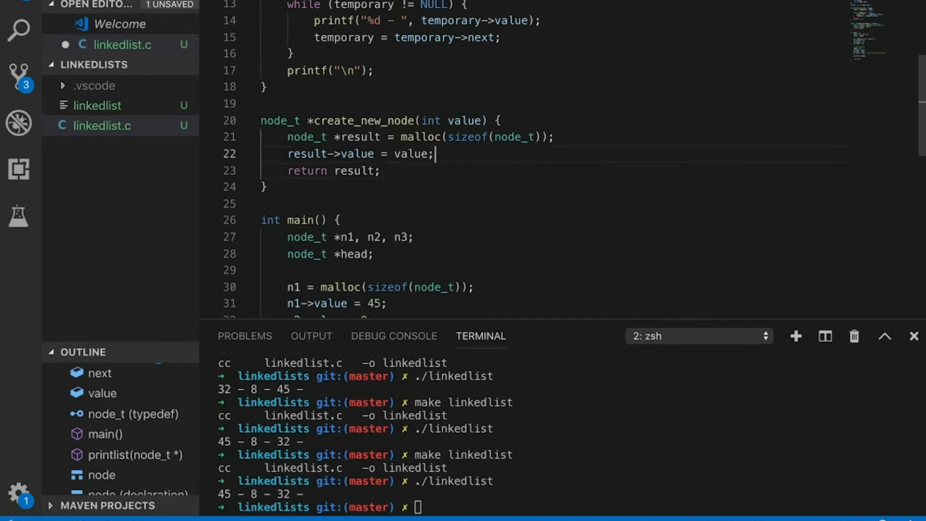
text(result->next = NULL;)
text(tmp =)
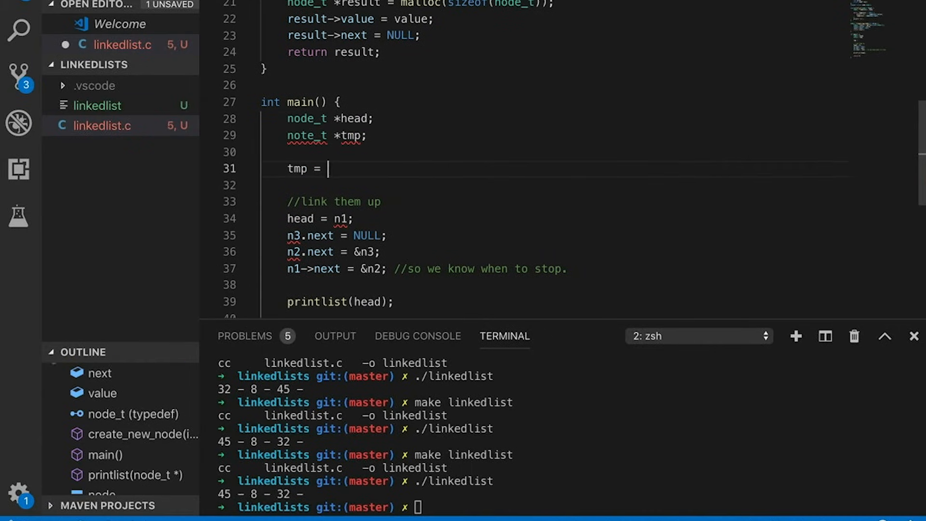
text(create_new_node(32);)
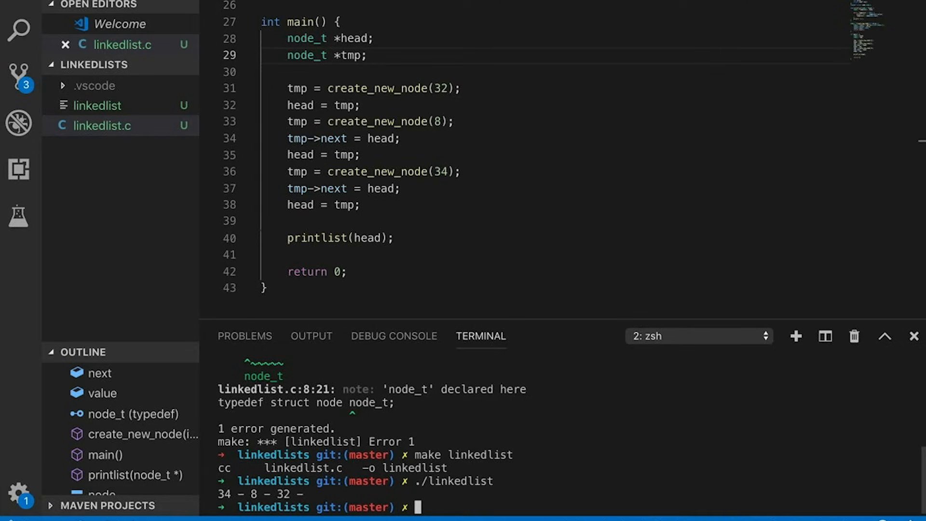
mouse_move(393, 272)
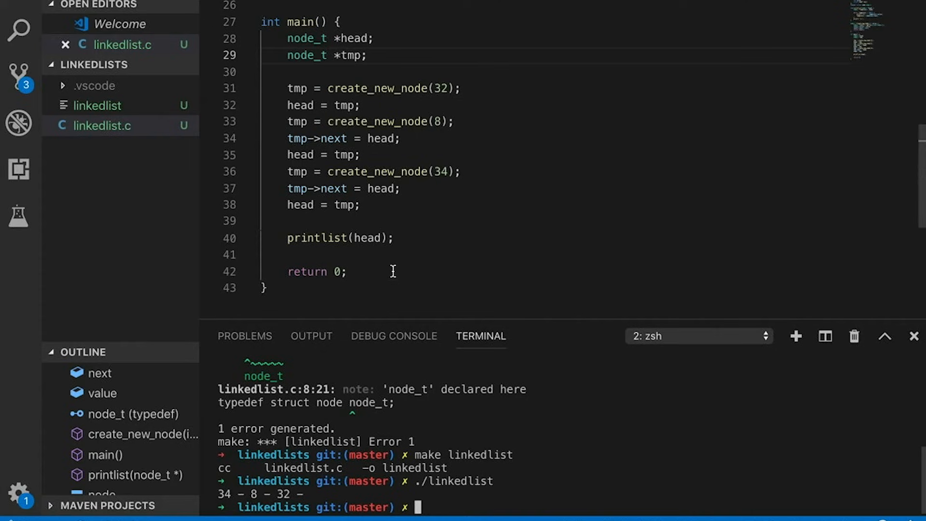
mouse_move(403, 272)
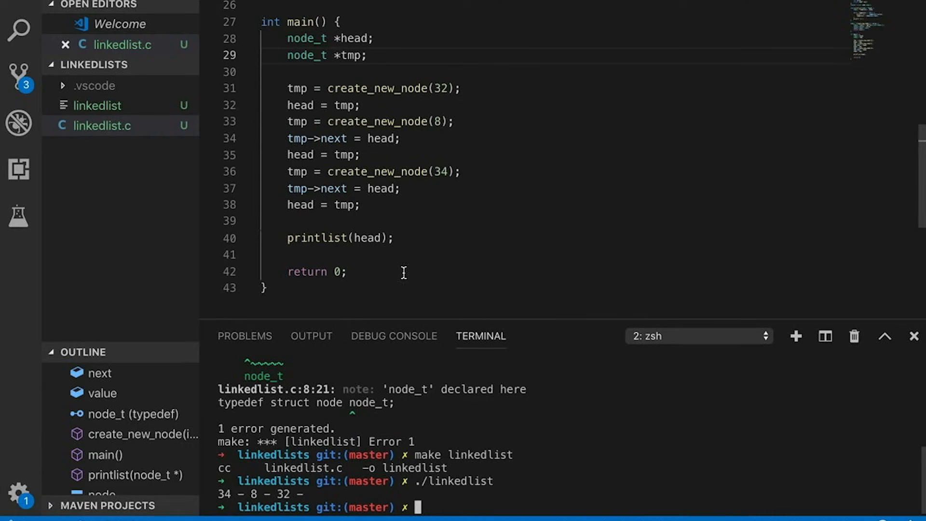
scroll(up, 3)
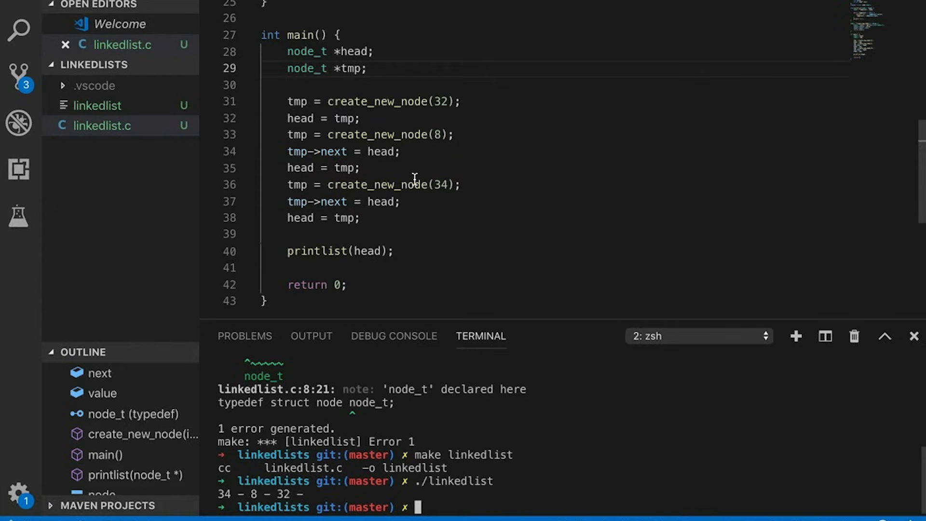
mouse_move(331, 88)
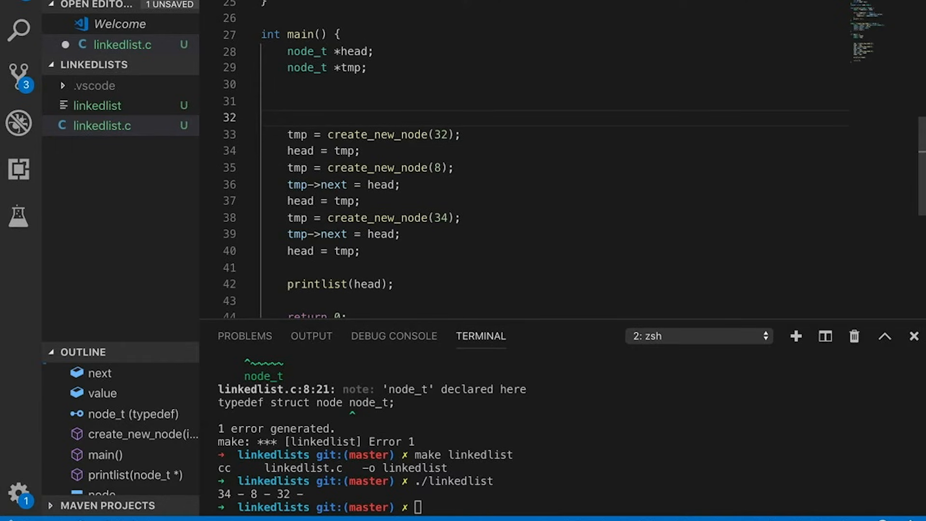
Step: Add a for loop over i < 25 and initialize head to NULL
text(for (int i=0; i < 25; i++) {)
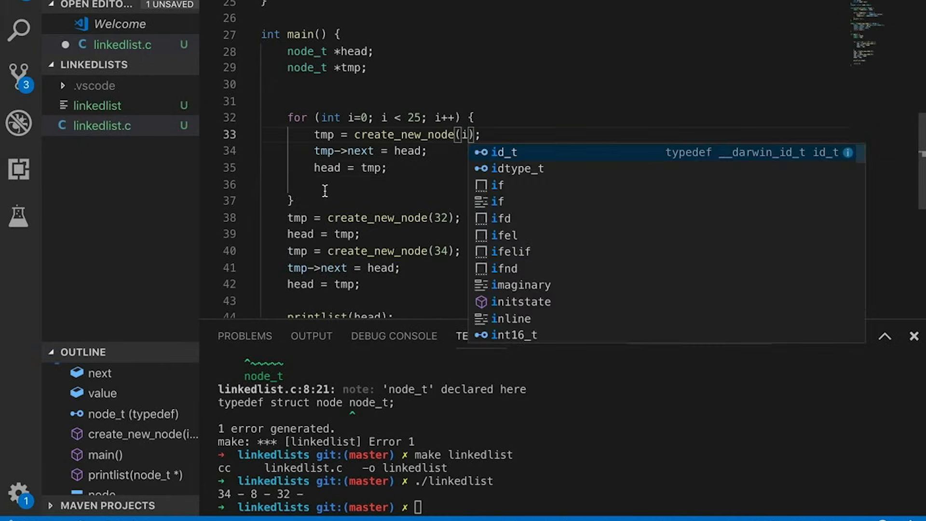
text(N)
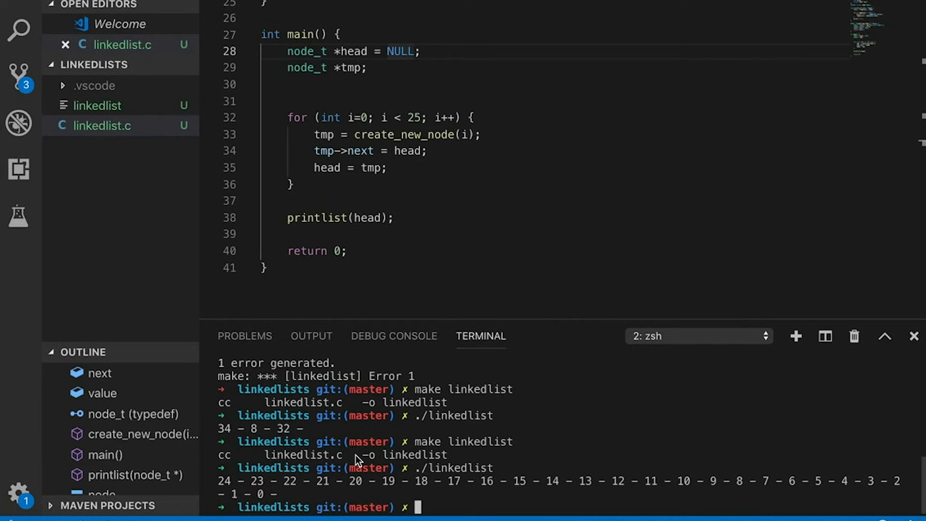
mouse_move(368, 477)
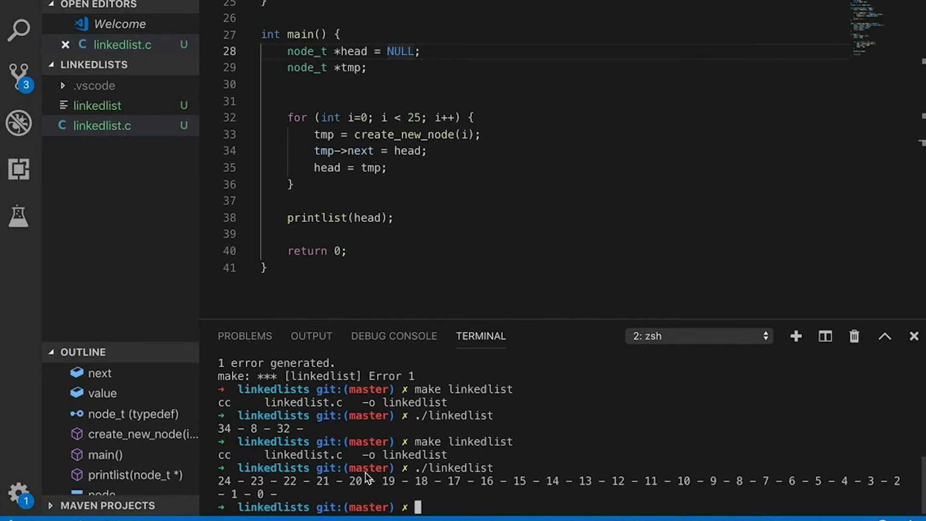
mouse_move(367, 373)
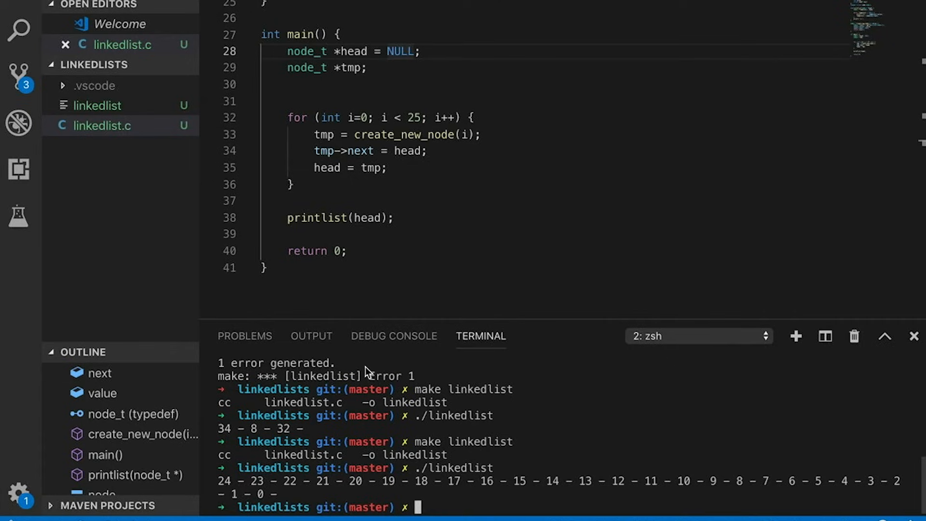
mouse_move(366, 371)
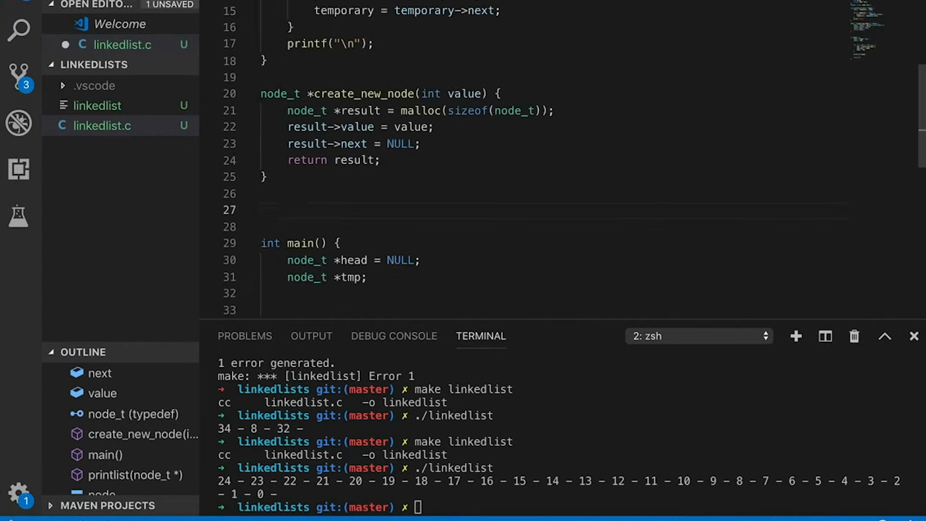
Step: Write insert_at_head, linking the new node's next to head and returning the node
text(node_t *)
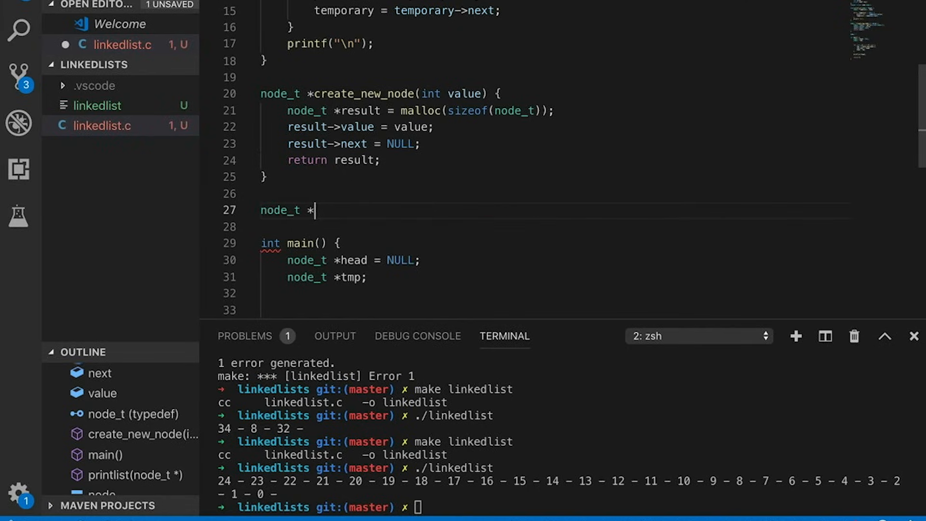
text(insert_at_head(node_t *head, node_t *node_to_inser)
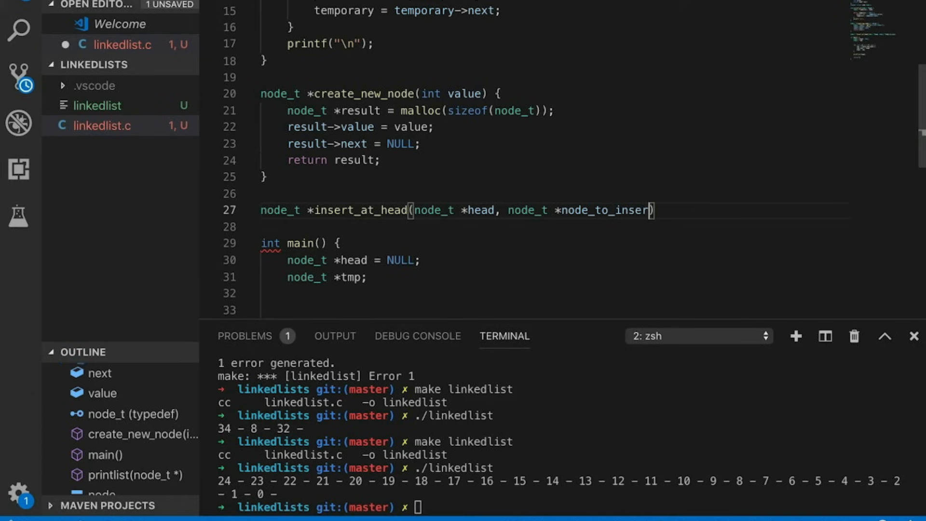
text(node_to_insert->a)
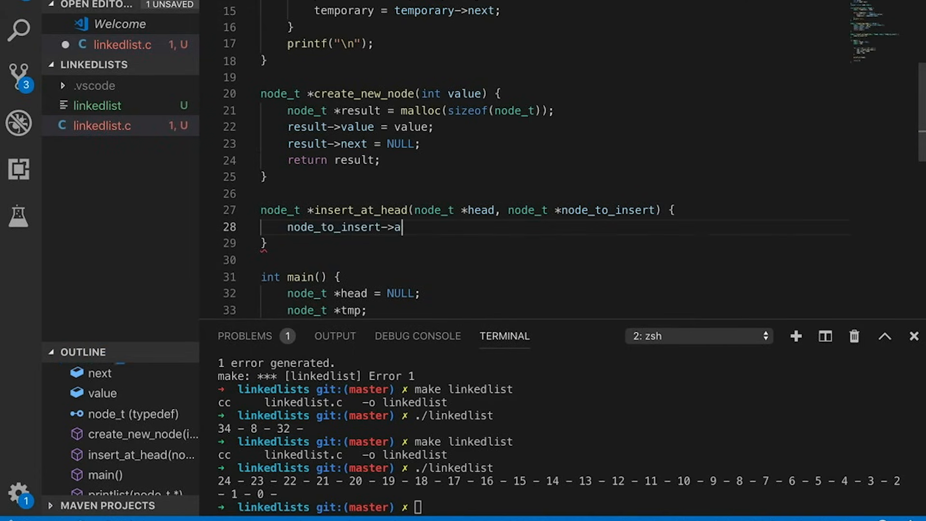
text(next = head;)
text(r)
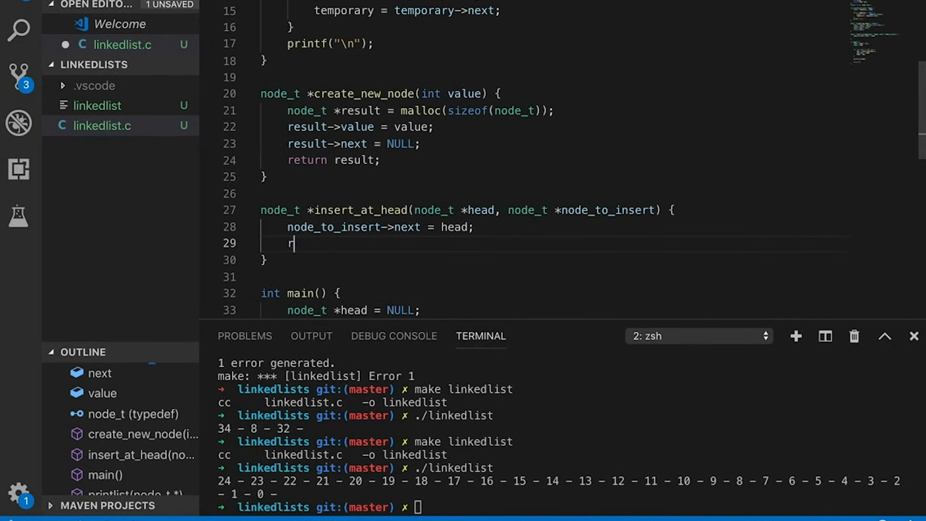
text(eturn node_to_insert)
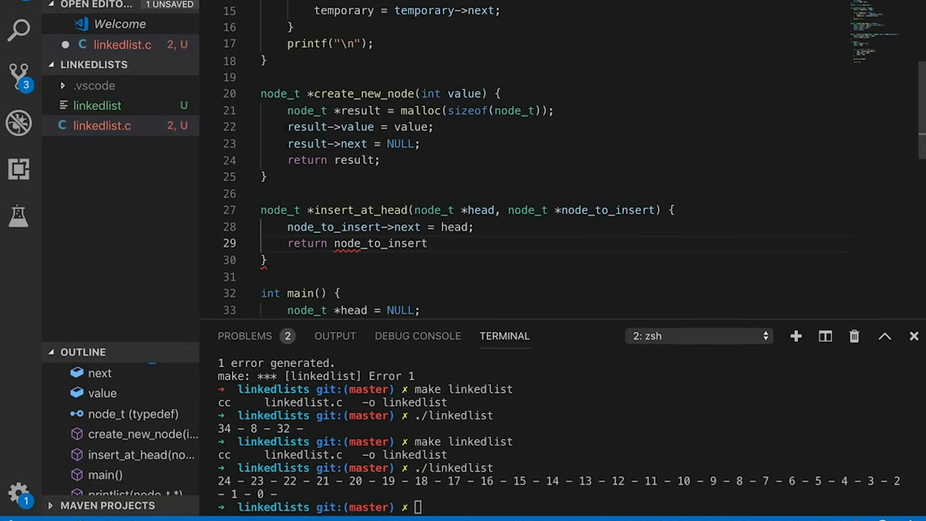
Step: Set head = insert_at_head(head, tmp) in the loop and rebuild the program
scroll(down, 3)
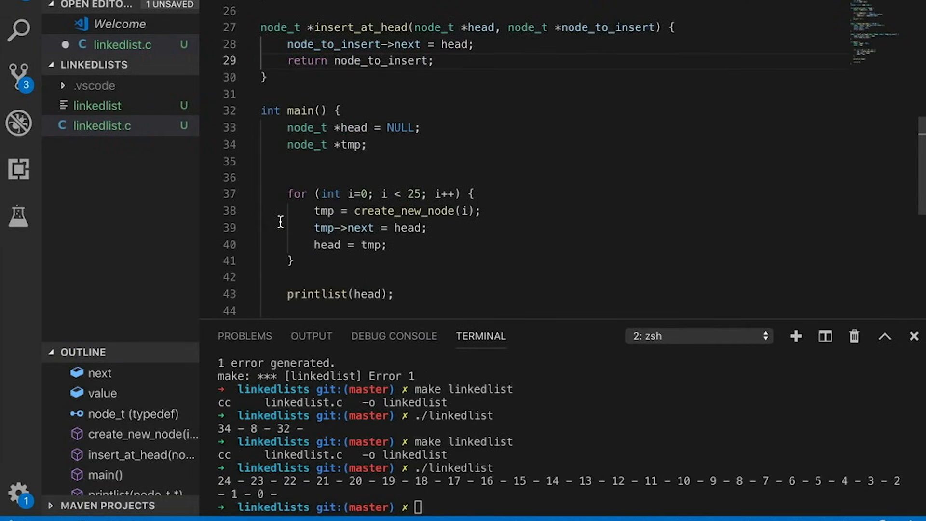
text(head)
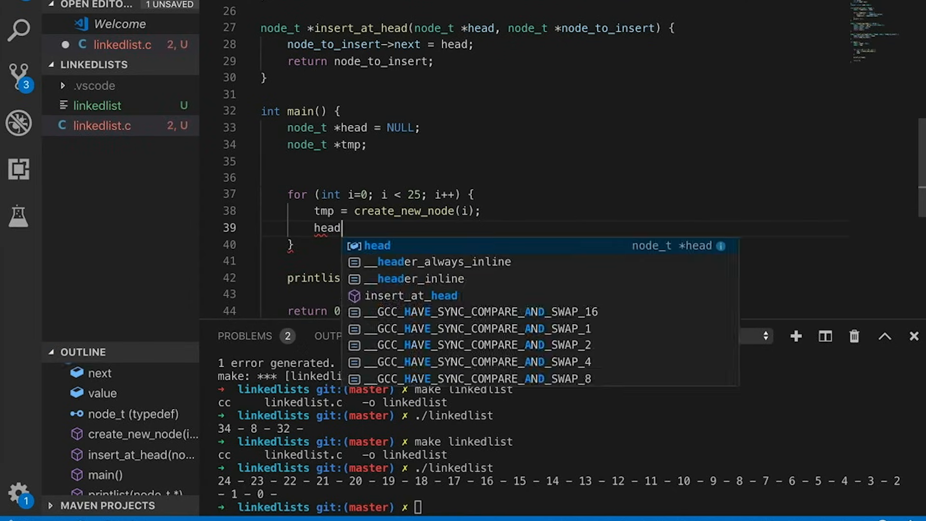
text(= insert_at_head(head, tmp);)
click(561, 507)
text(make linkedlist)
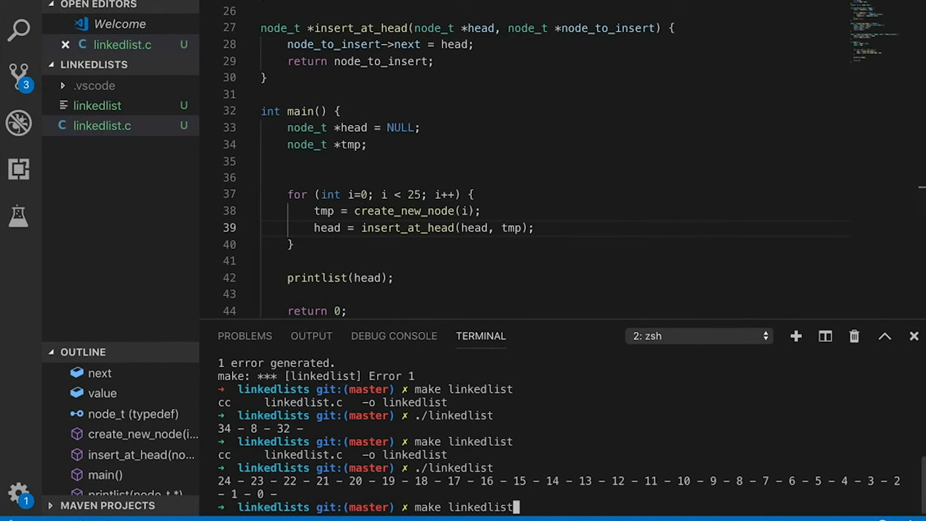
key(Return)
text(./linkedlist)
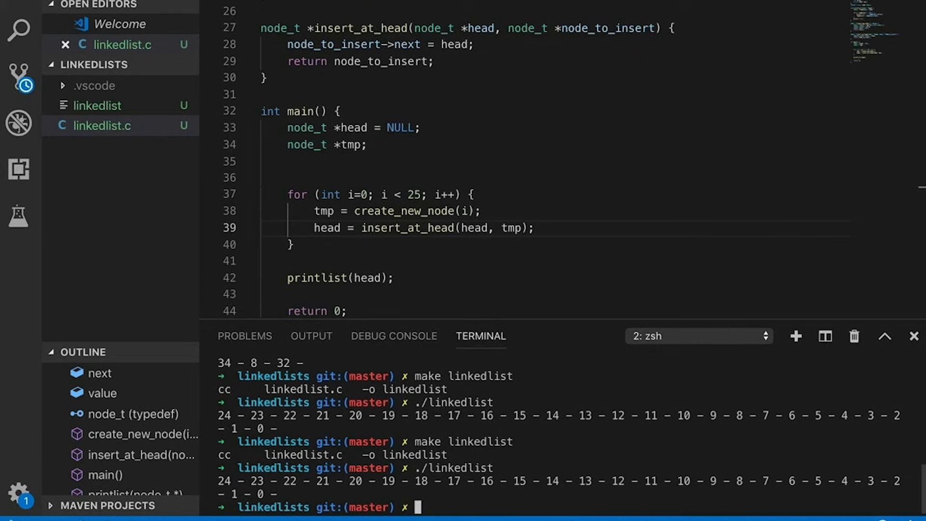
Step: Change insert_at_head to take node_t **head and assign *head, then run the rebuilt program
scroll(up, 3)
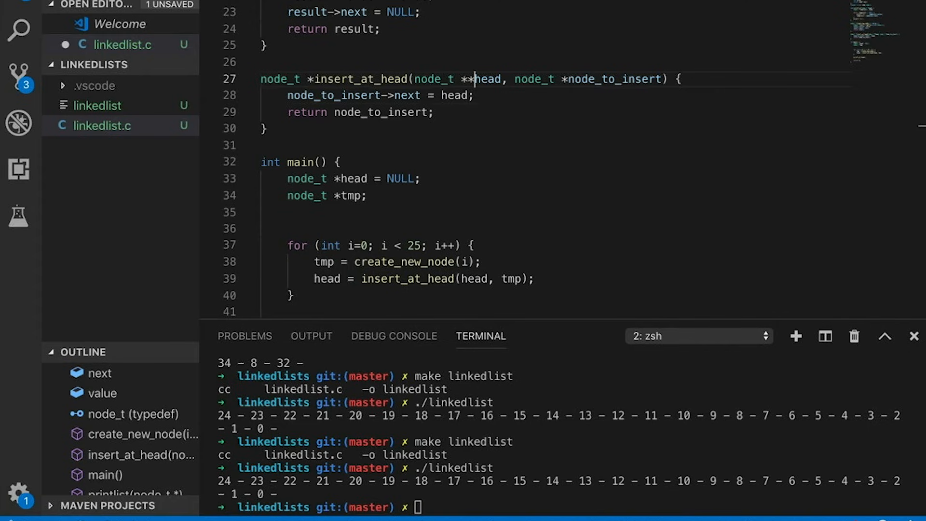
text(*)
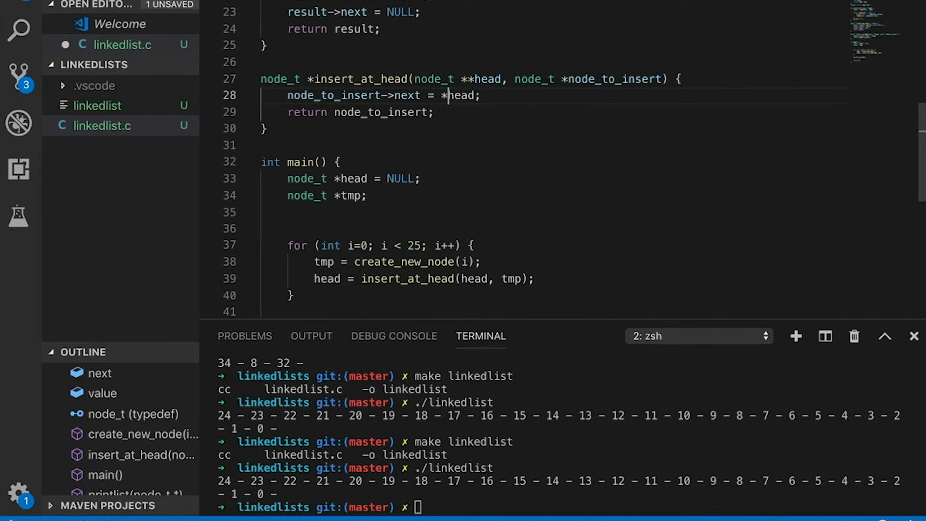
text(*head = node_to_insert;)
click(568, 507)
text(./linkedlist)
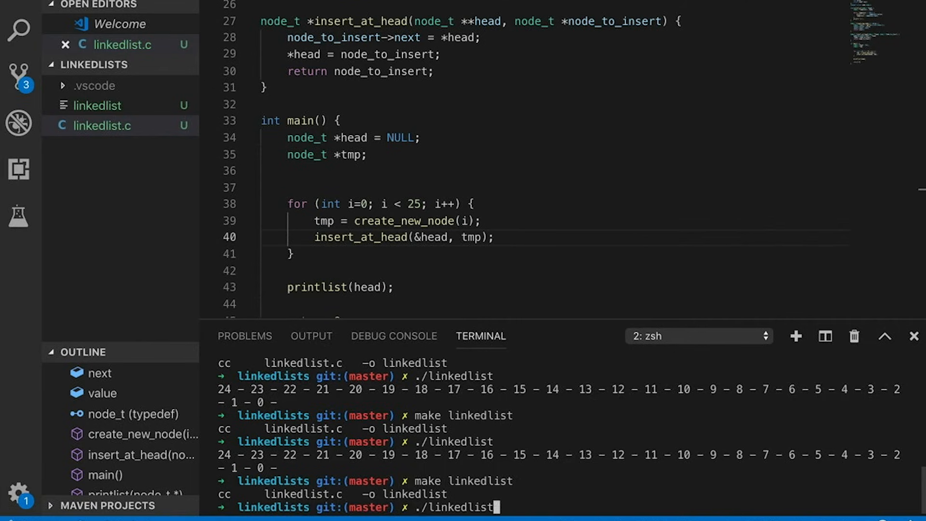
key(Return)
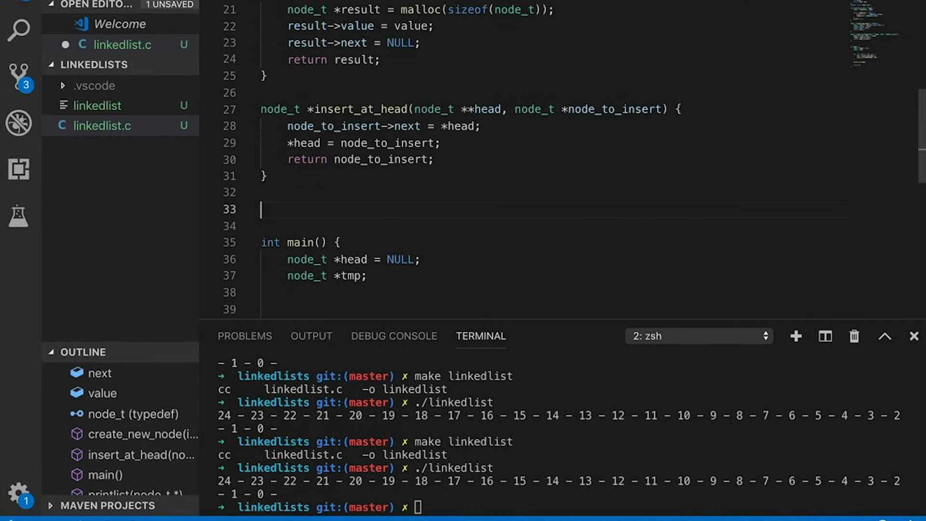
Step: Write find_node to walk the list, then print tmp->value from find_node(head, 13)
text(node+)
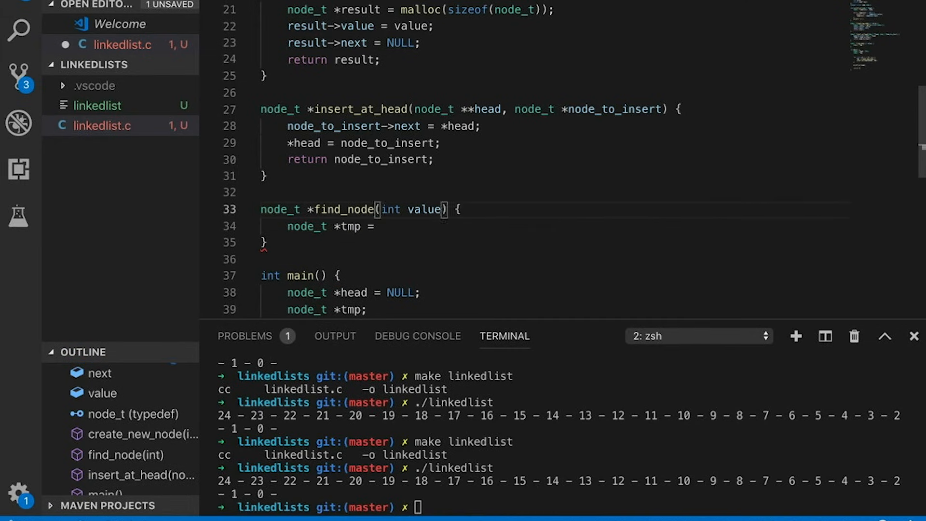
text(he)
text(tmp =)
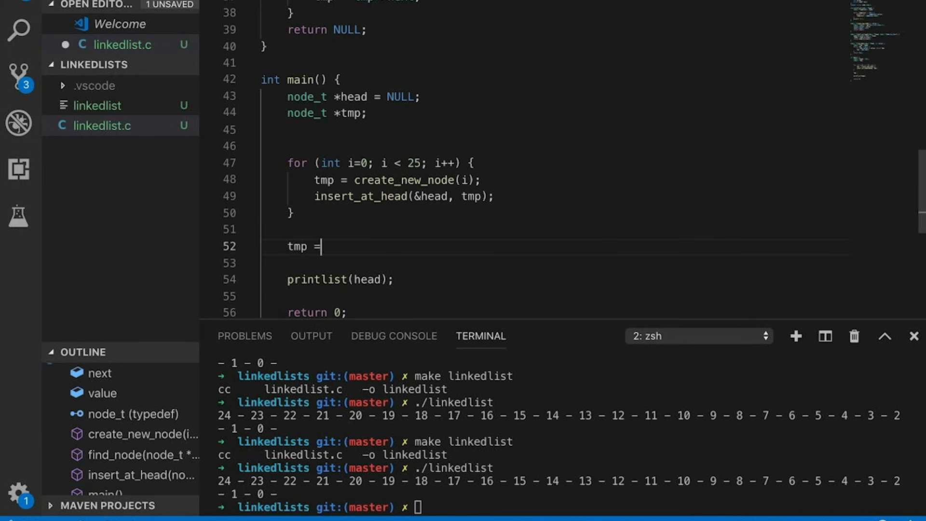
text(find_node(head, 13);)
text(printf("found node with value)
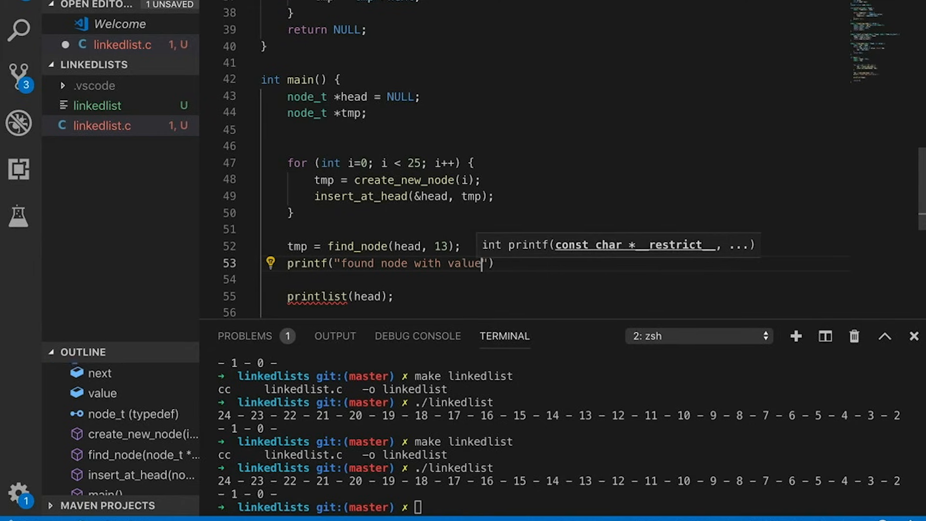
text(%d\n", tmp->value);)
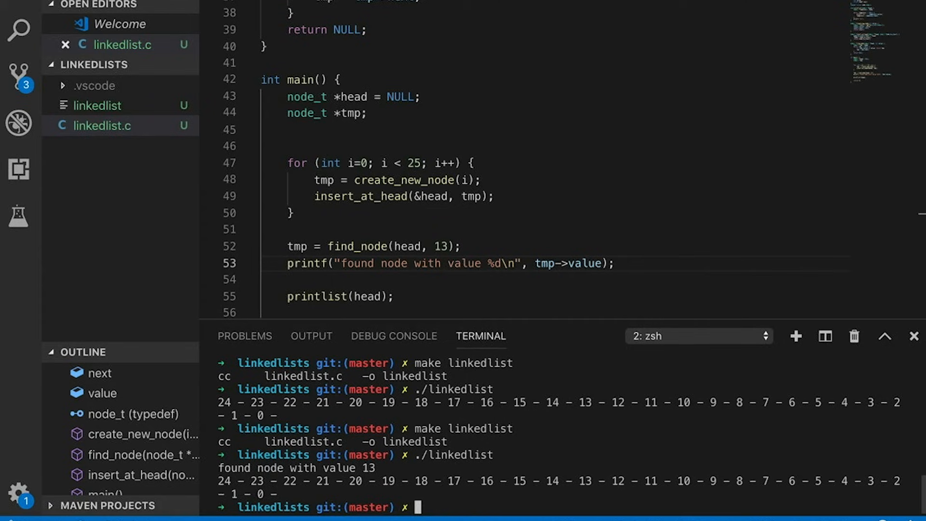
click(464, 246)
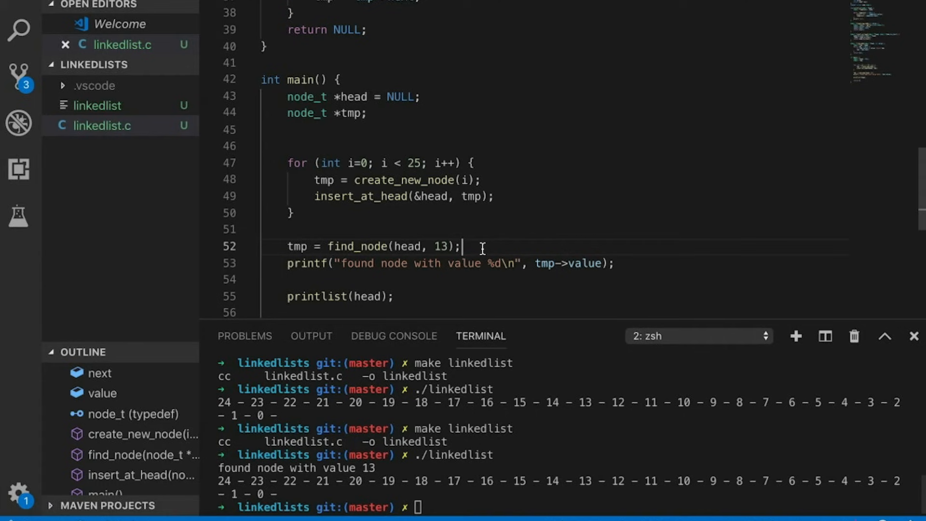
scroll(up, 3)
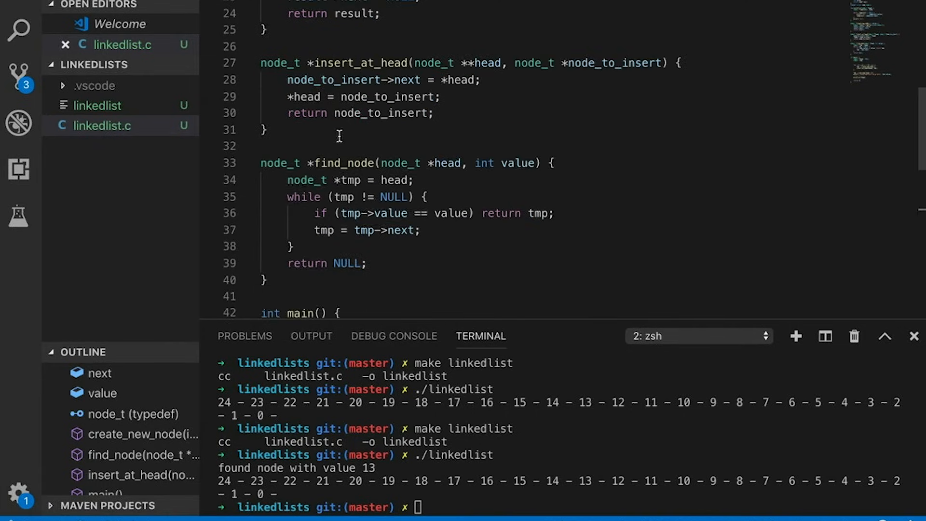
Step: Write insert_after_node, setting the new node's next and linking node_to_insert_after->next to it
text(node_t *insert_after_node(node_t *node_to_insert_after, node_t* newnode) {)
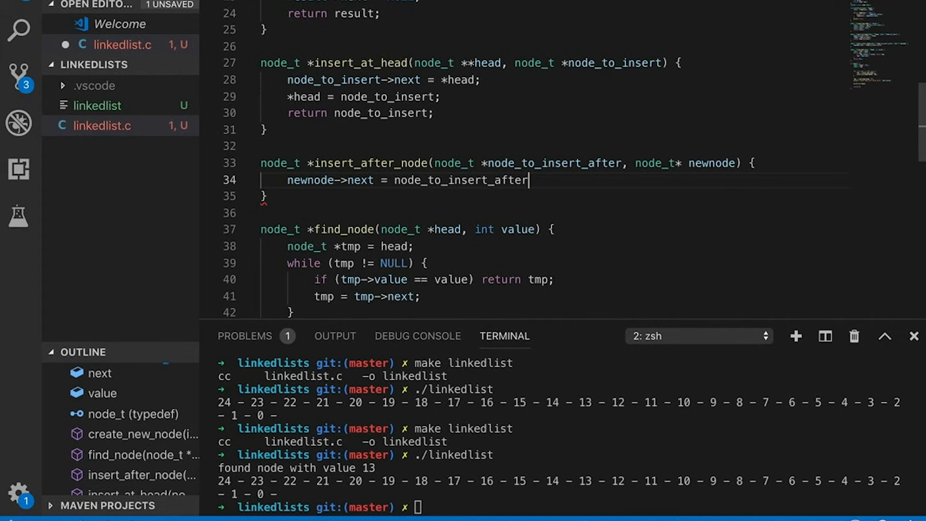
text(->next;)
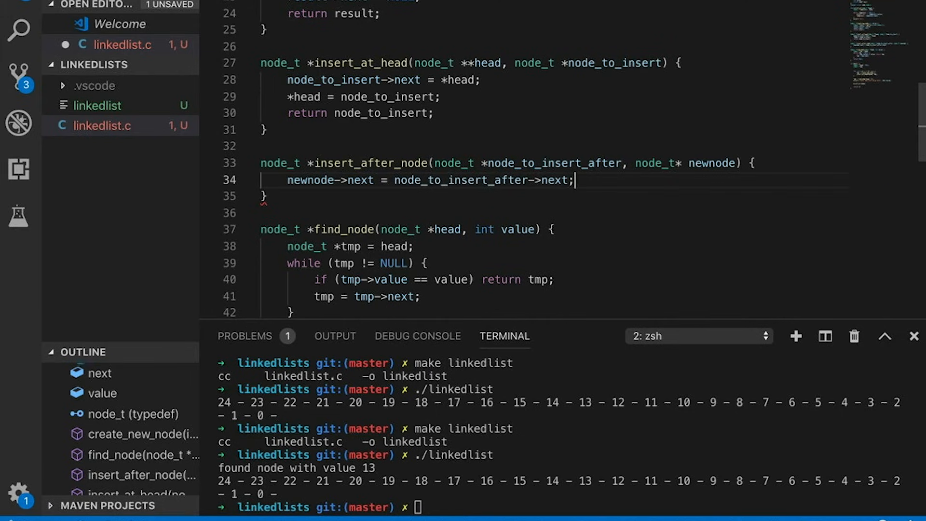
key(Return)
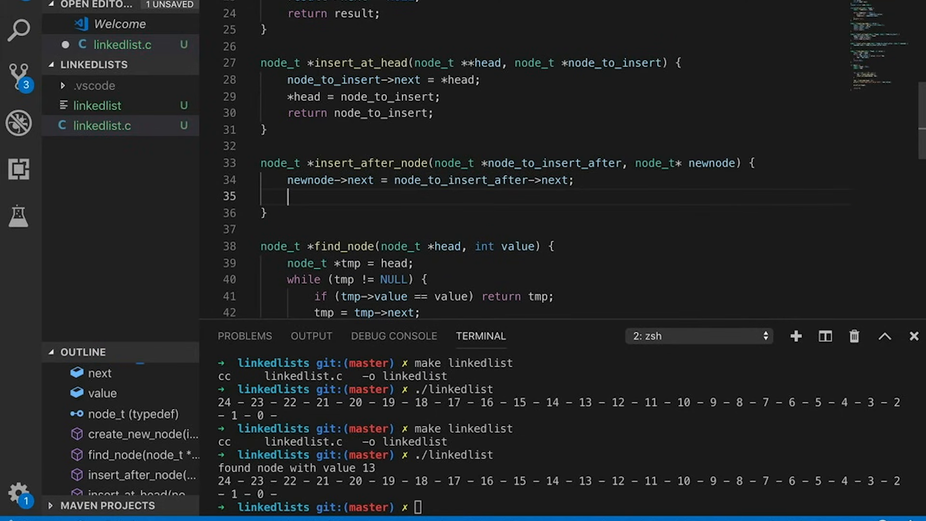
text(node_to_insert_after->next = newnode;)
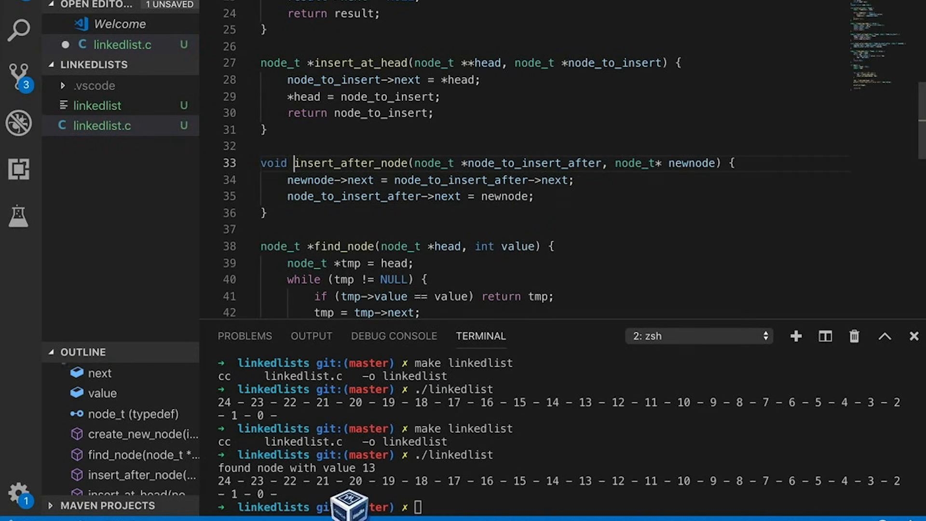
Step: Call insert_after_node(tmp, create_new_node(75)) in main
scroll(down, 3)
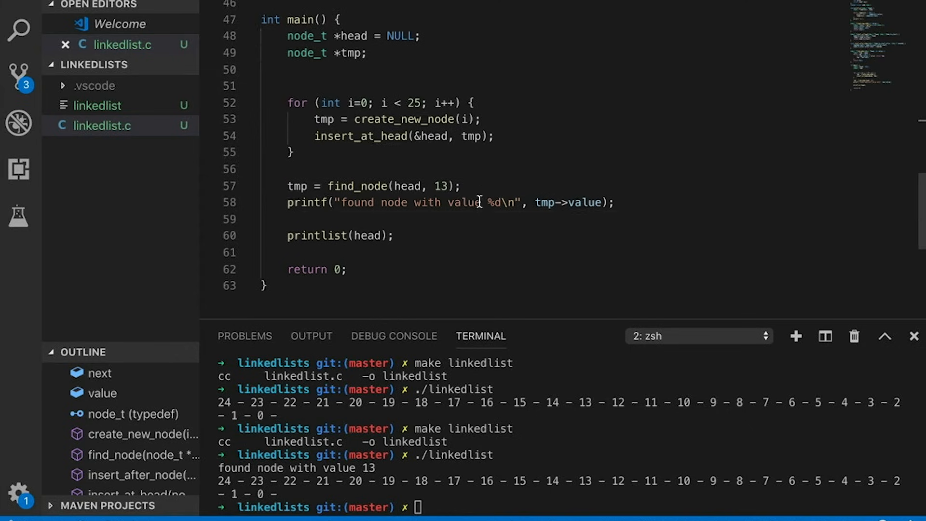
text(insert_after_node()
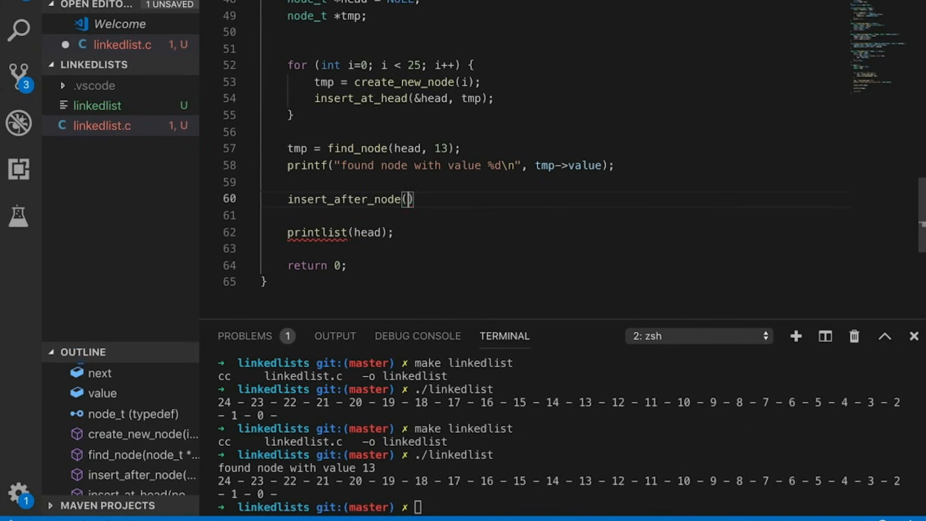
text(tmp, create_new_node(75)
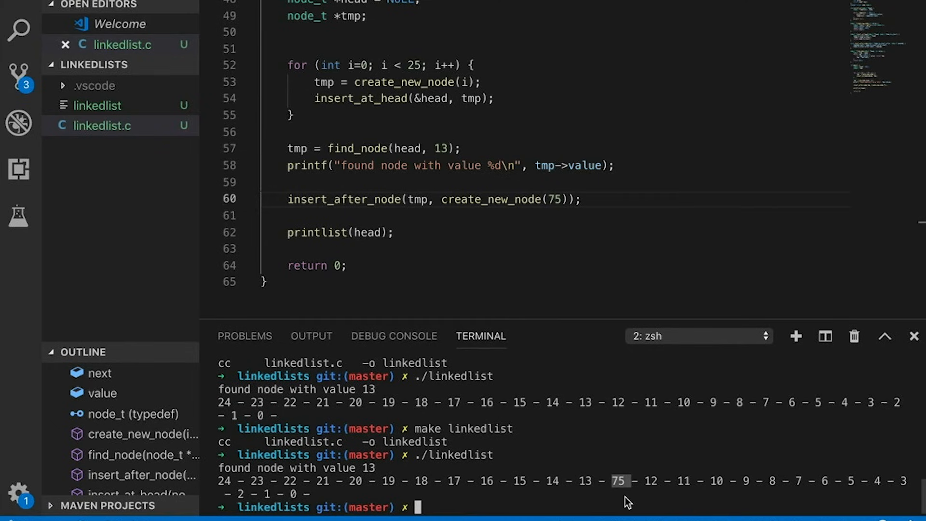
Step: Move node_to_insert_after->next = newnode; above the newnode->next line, rebuild, and type ./linkedlist
scroll(up, 3)
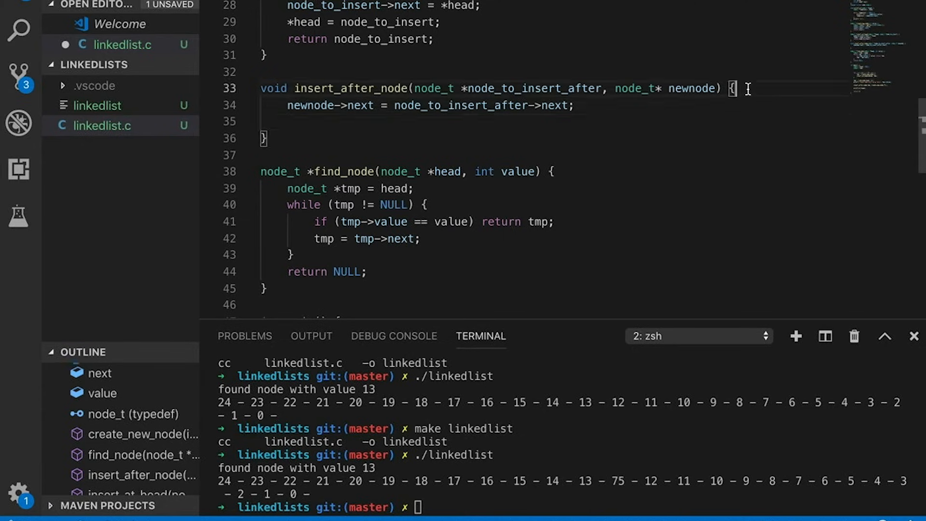
text(node_to_insert_after->next = newnode;)
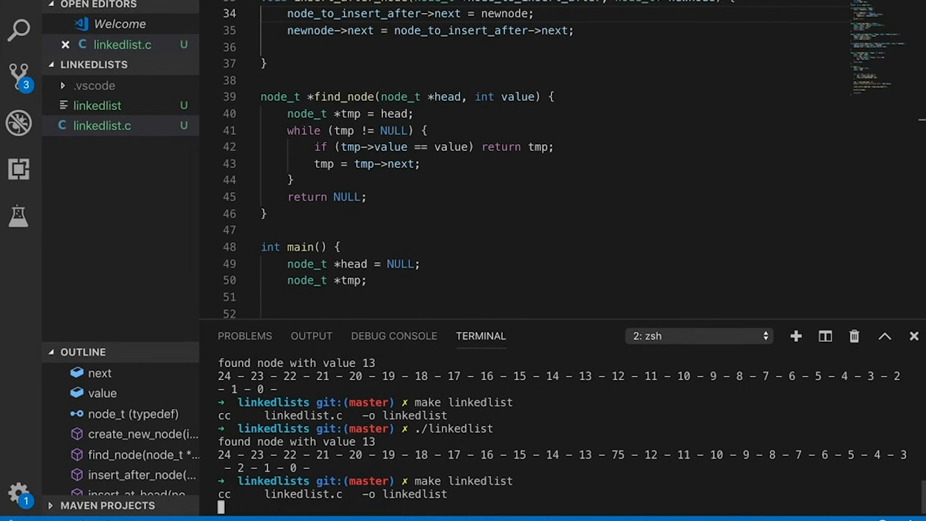
text(./linkedlist)
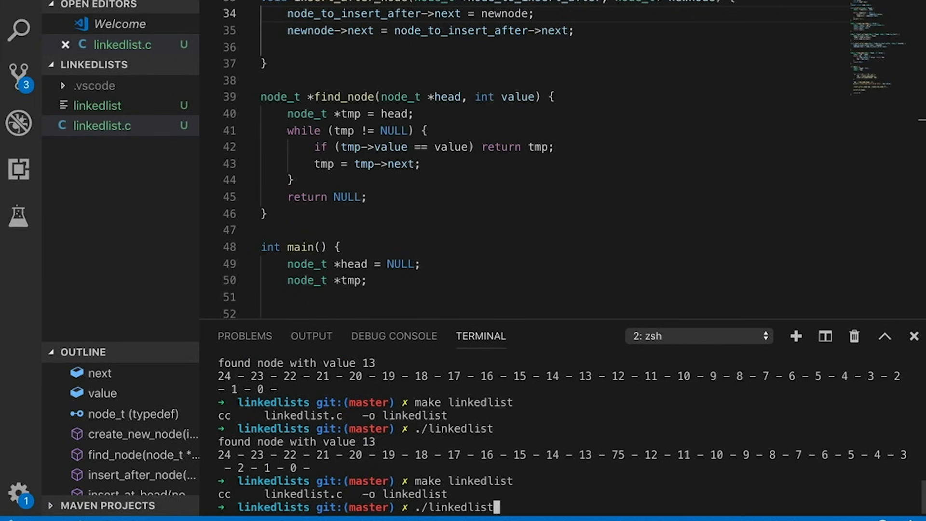